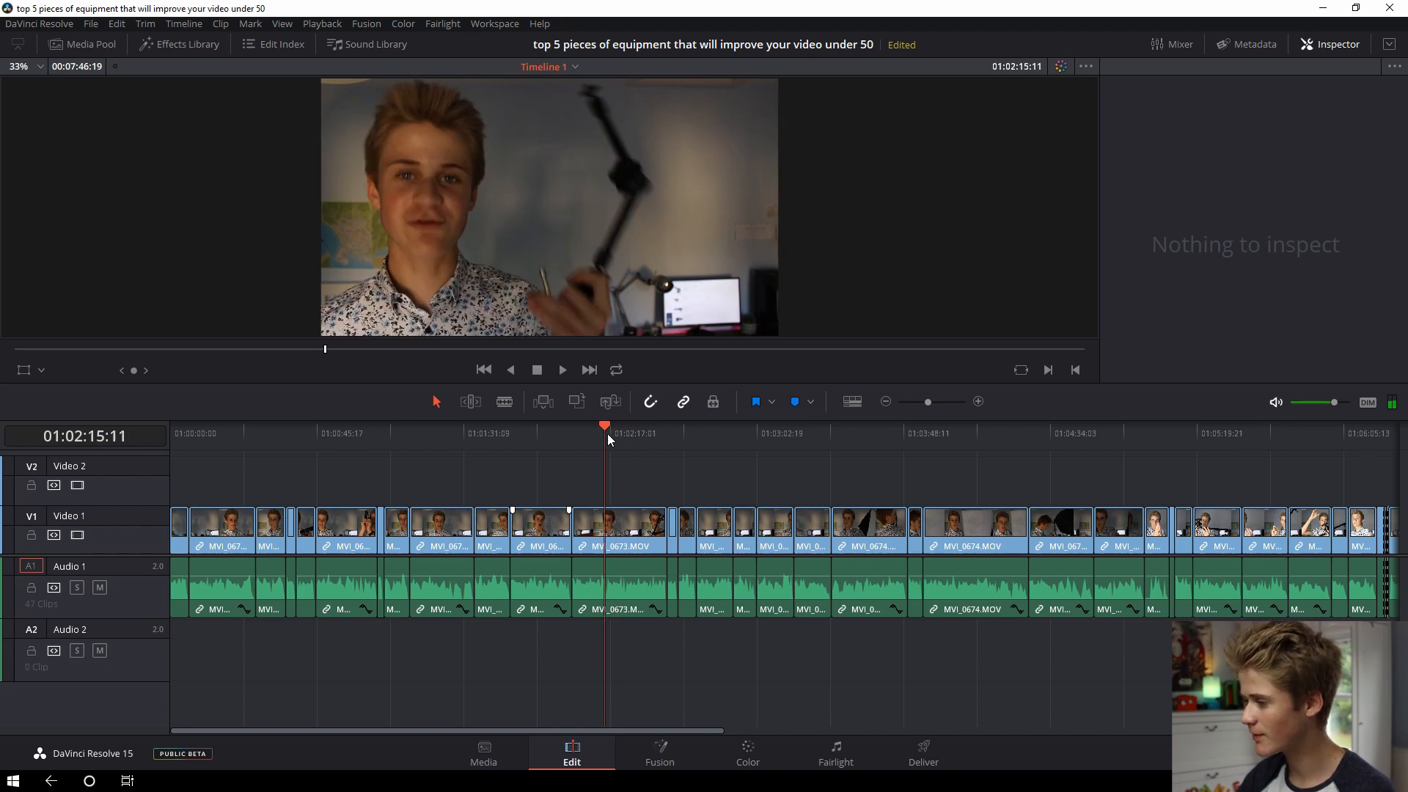
mouse_move(814, 446)
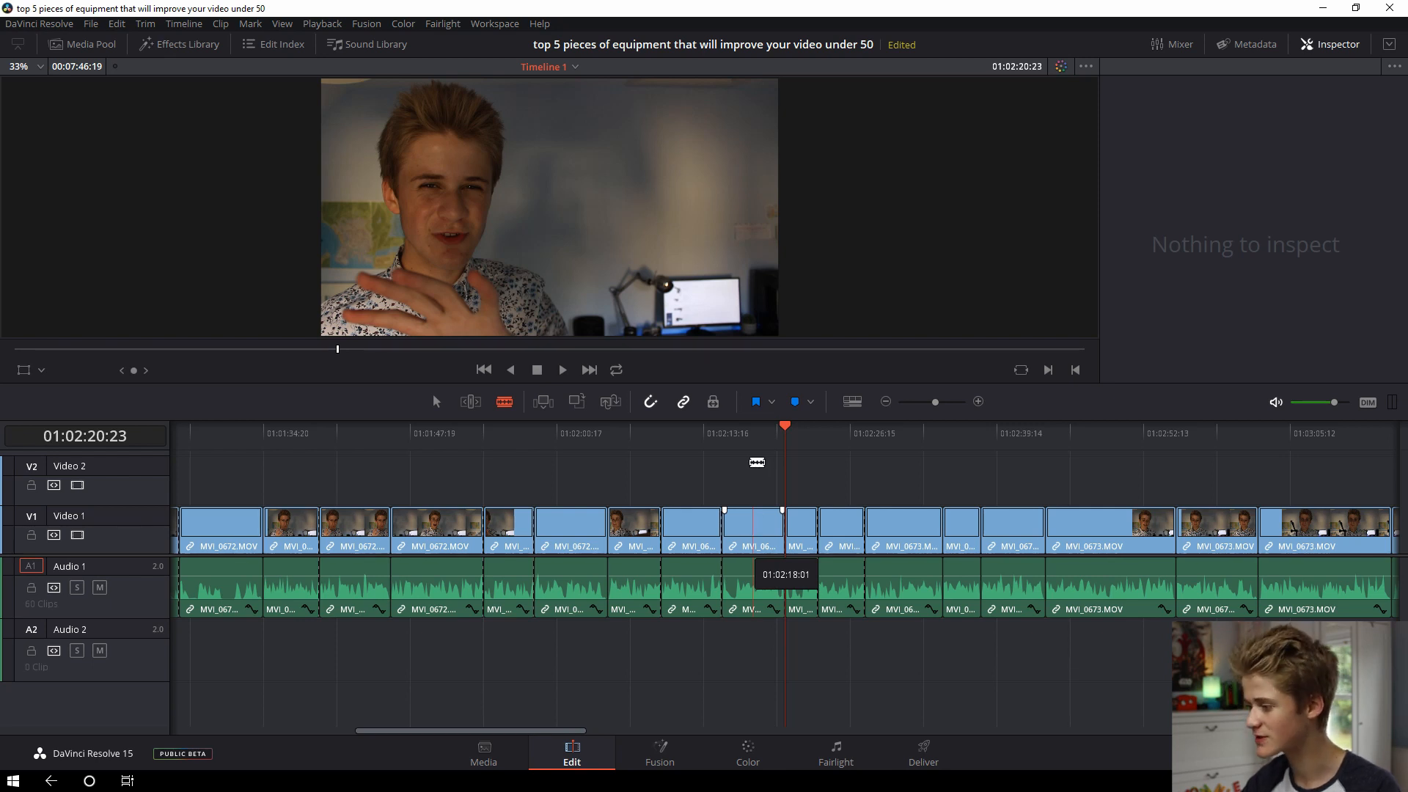
Select the unwanted short clip in the middle of the timeline and delete it.
click(752, 528)
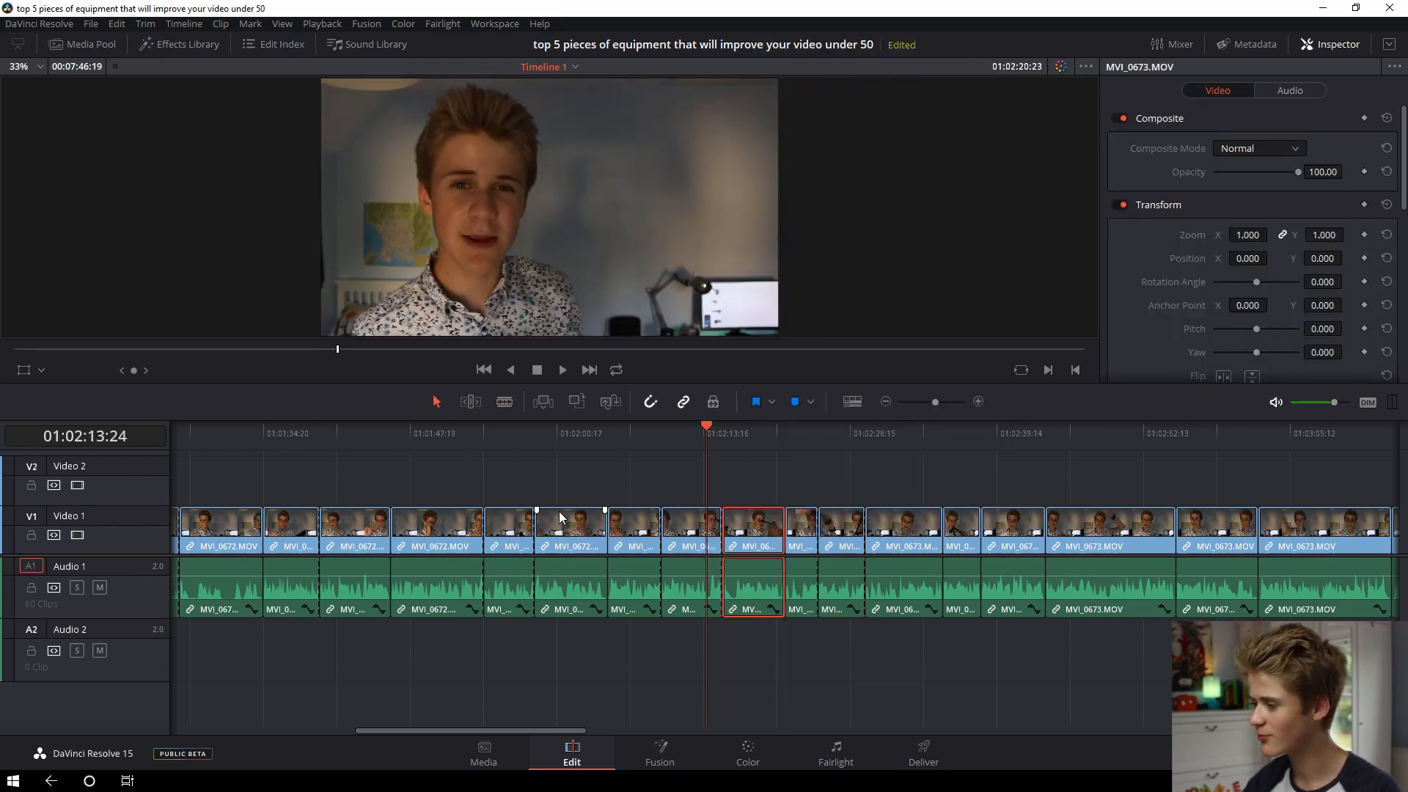
click(692, 529)
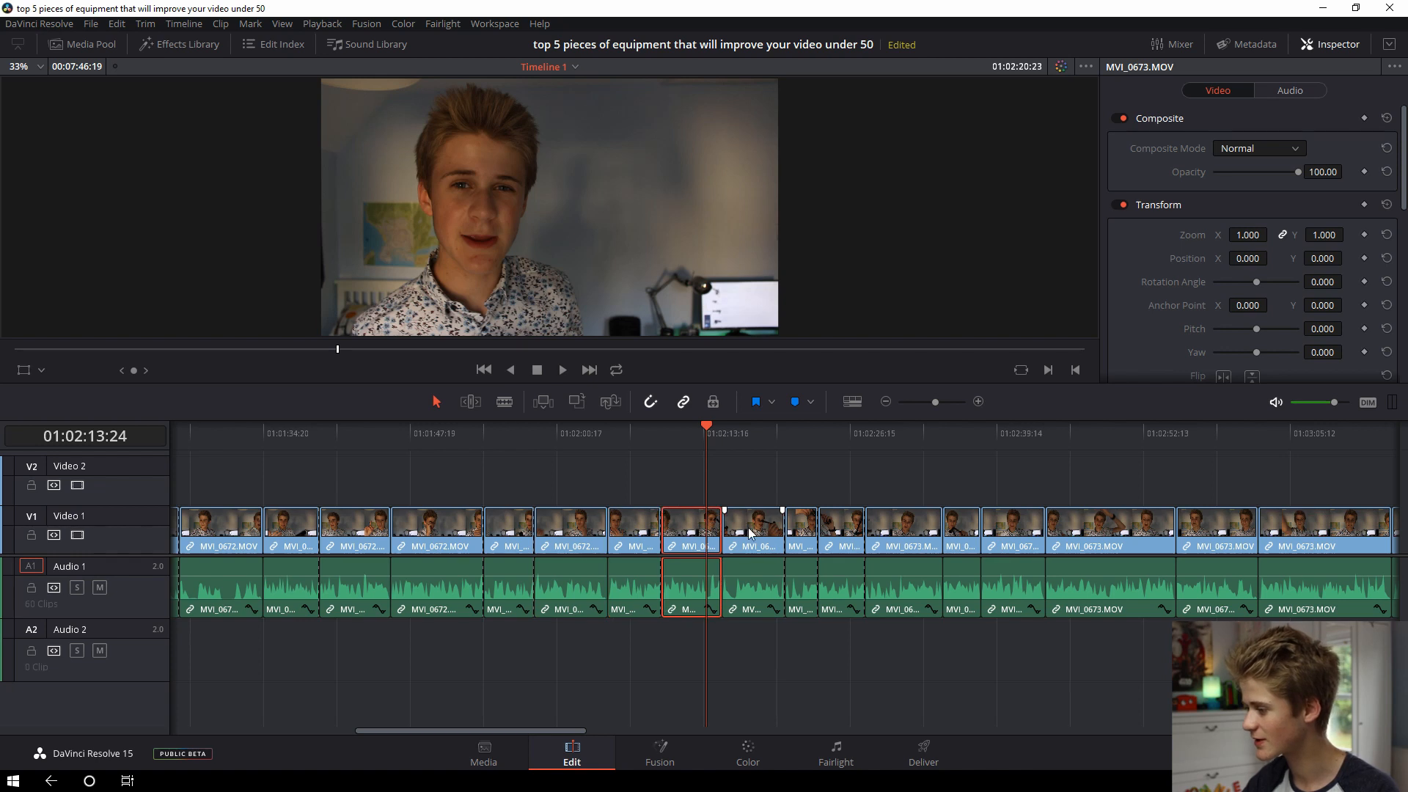
click(752, 530)
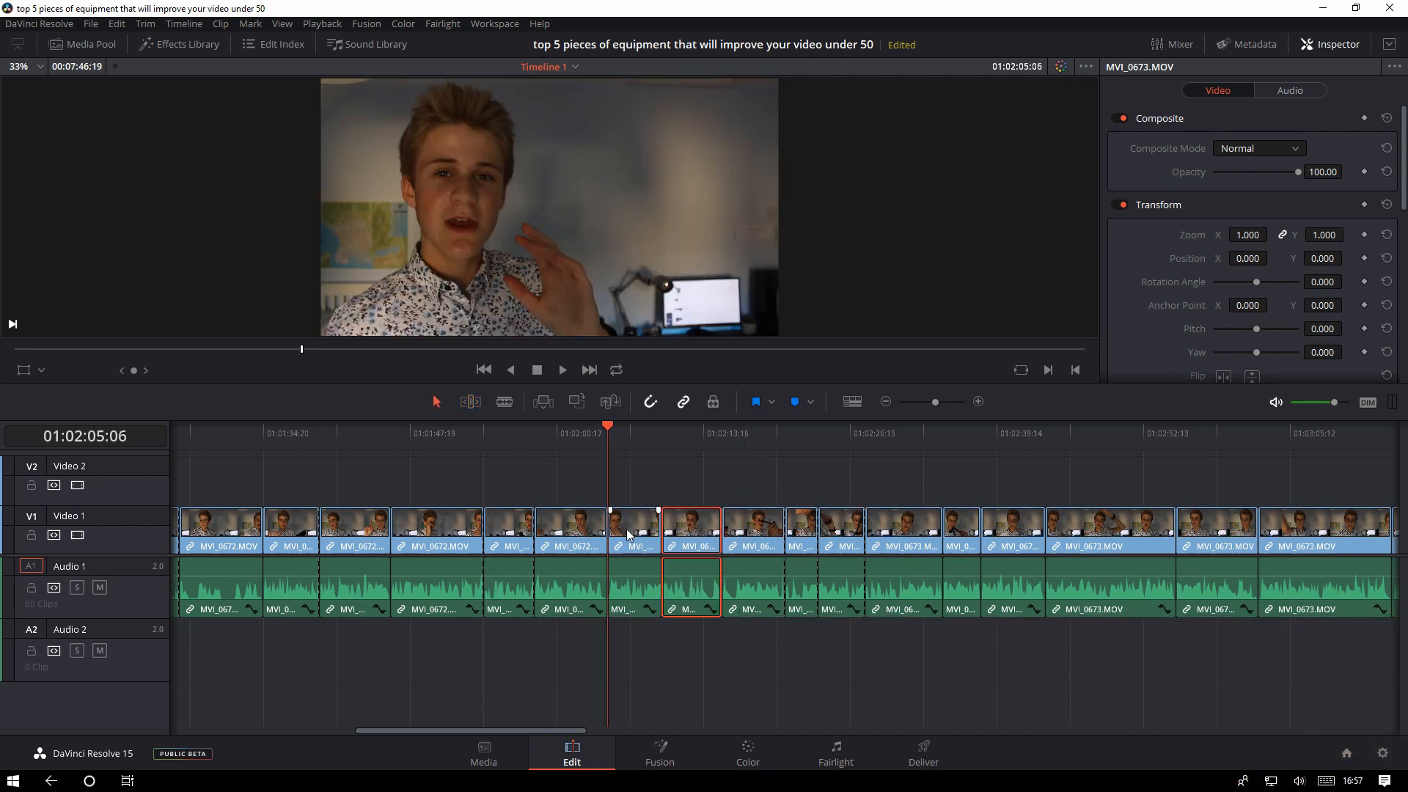
click(633, 529)
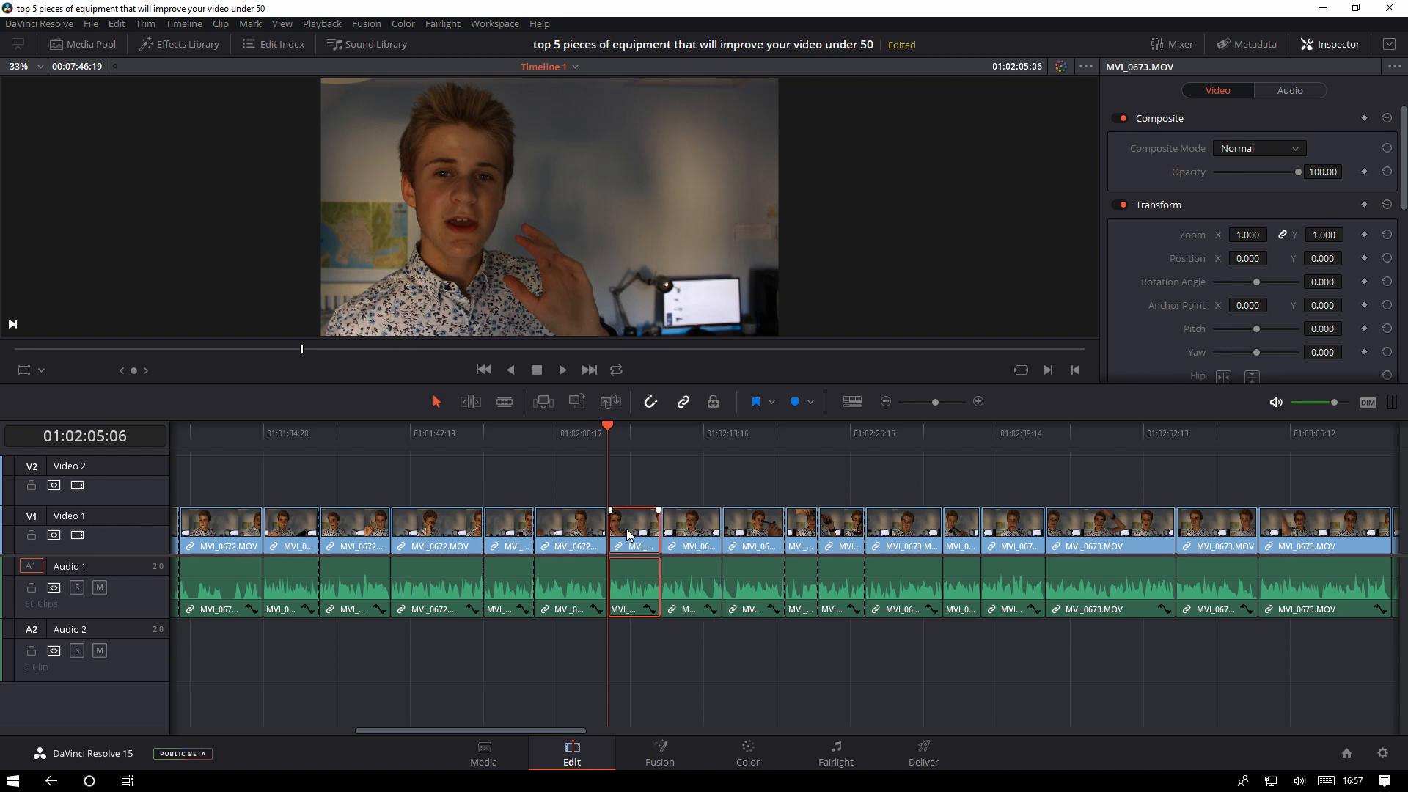
key(Delete)
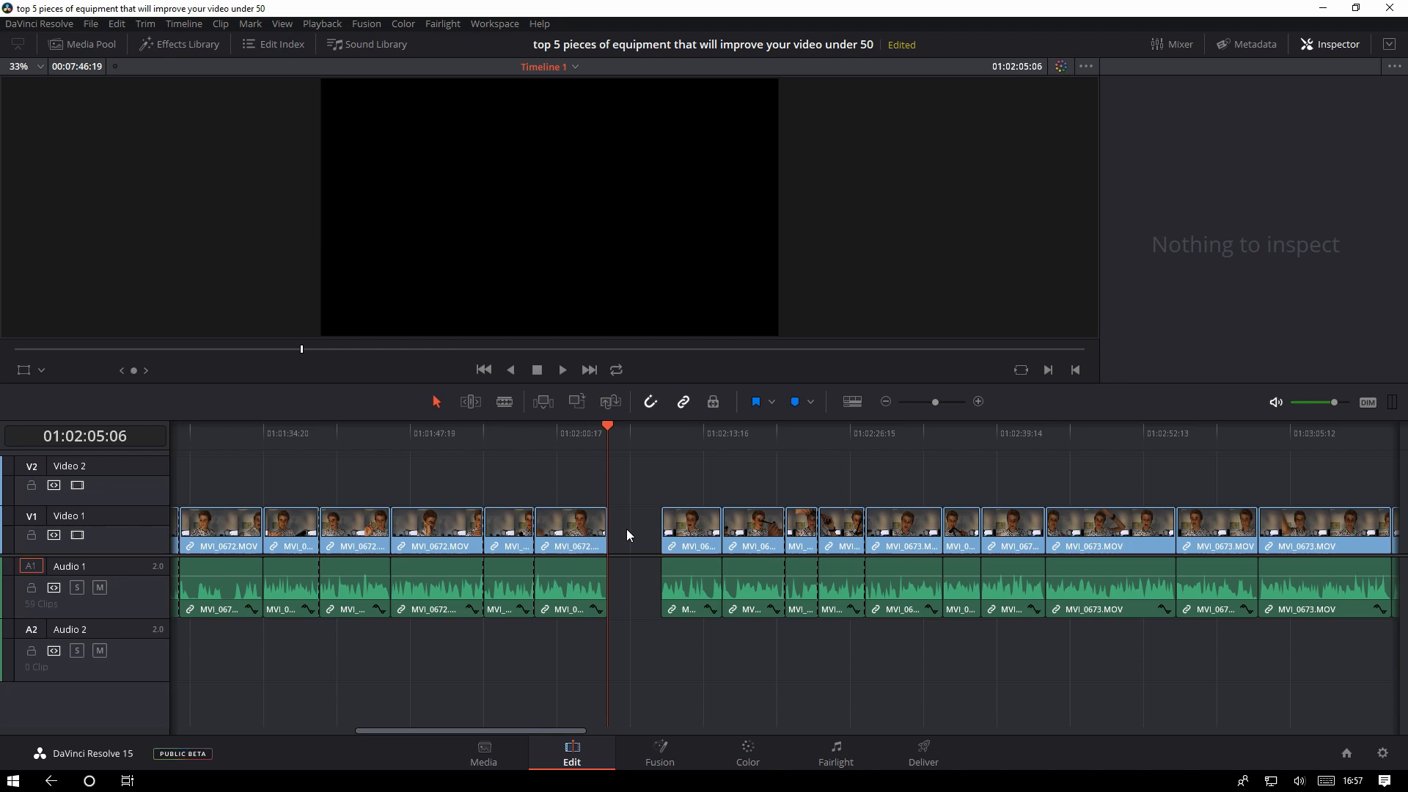
mouse_move(635, 537)
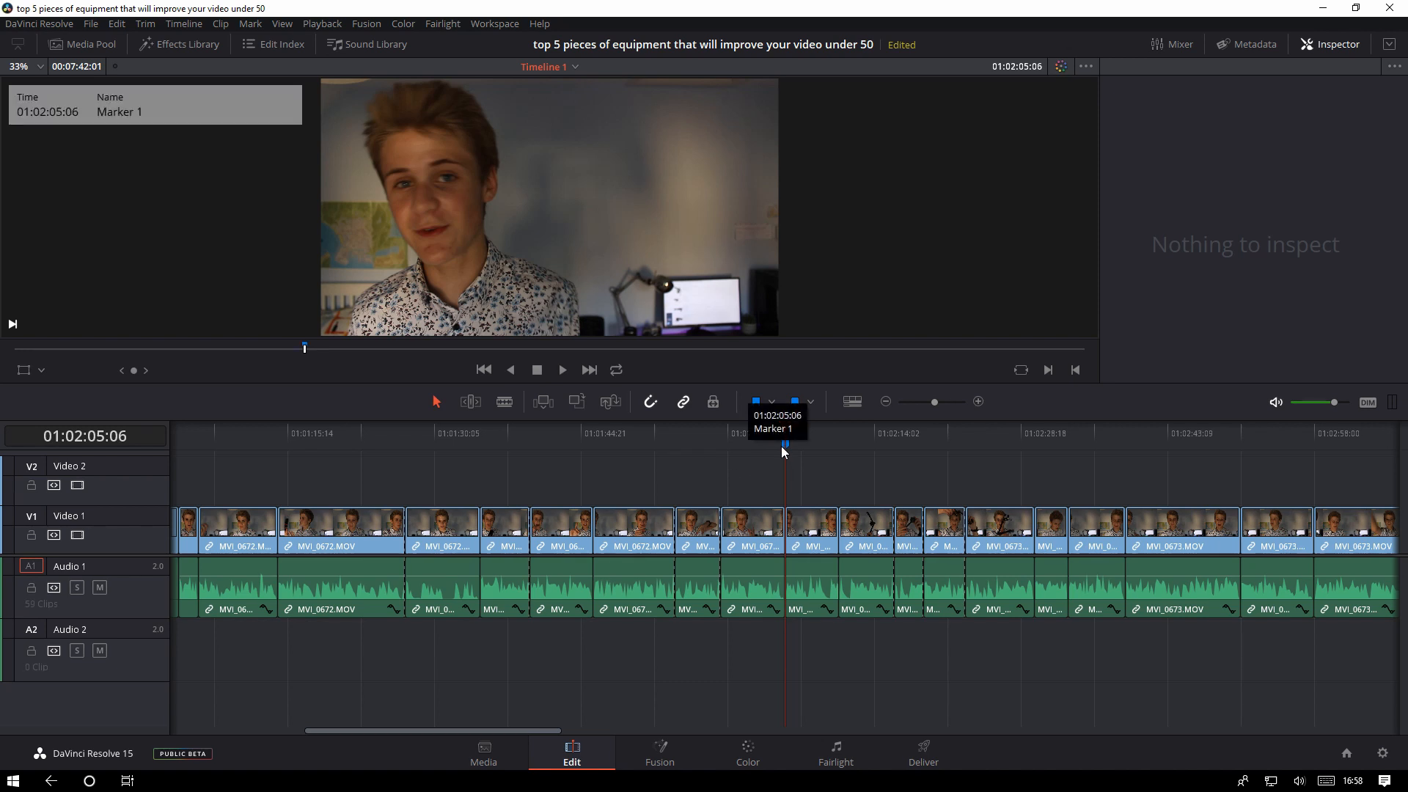
Enter the note 'Add b roll here' on the marker, confirm, and reopen its settings.
double_click(785, 445)
text(Add b roll)
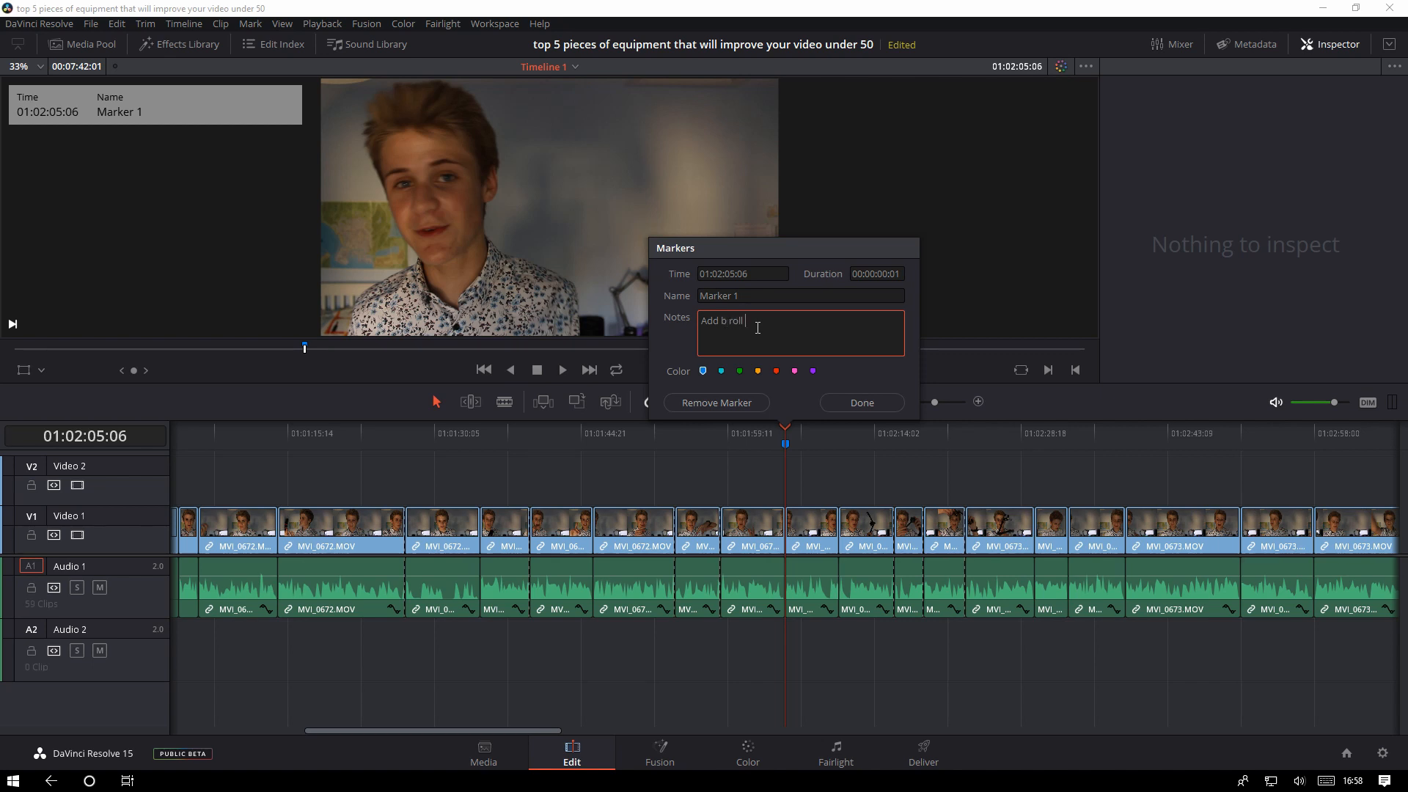
text(here)
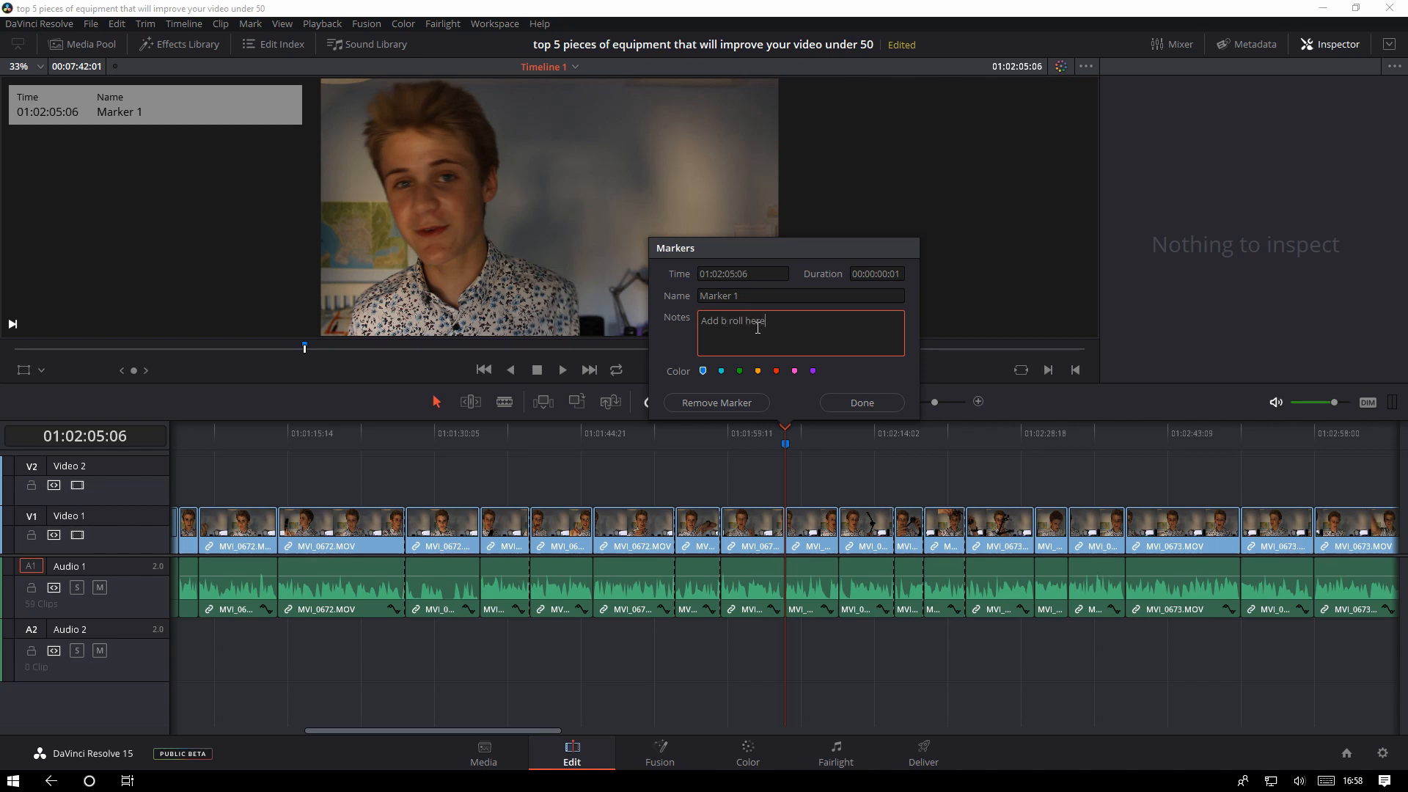
click(860, 403)
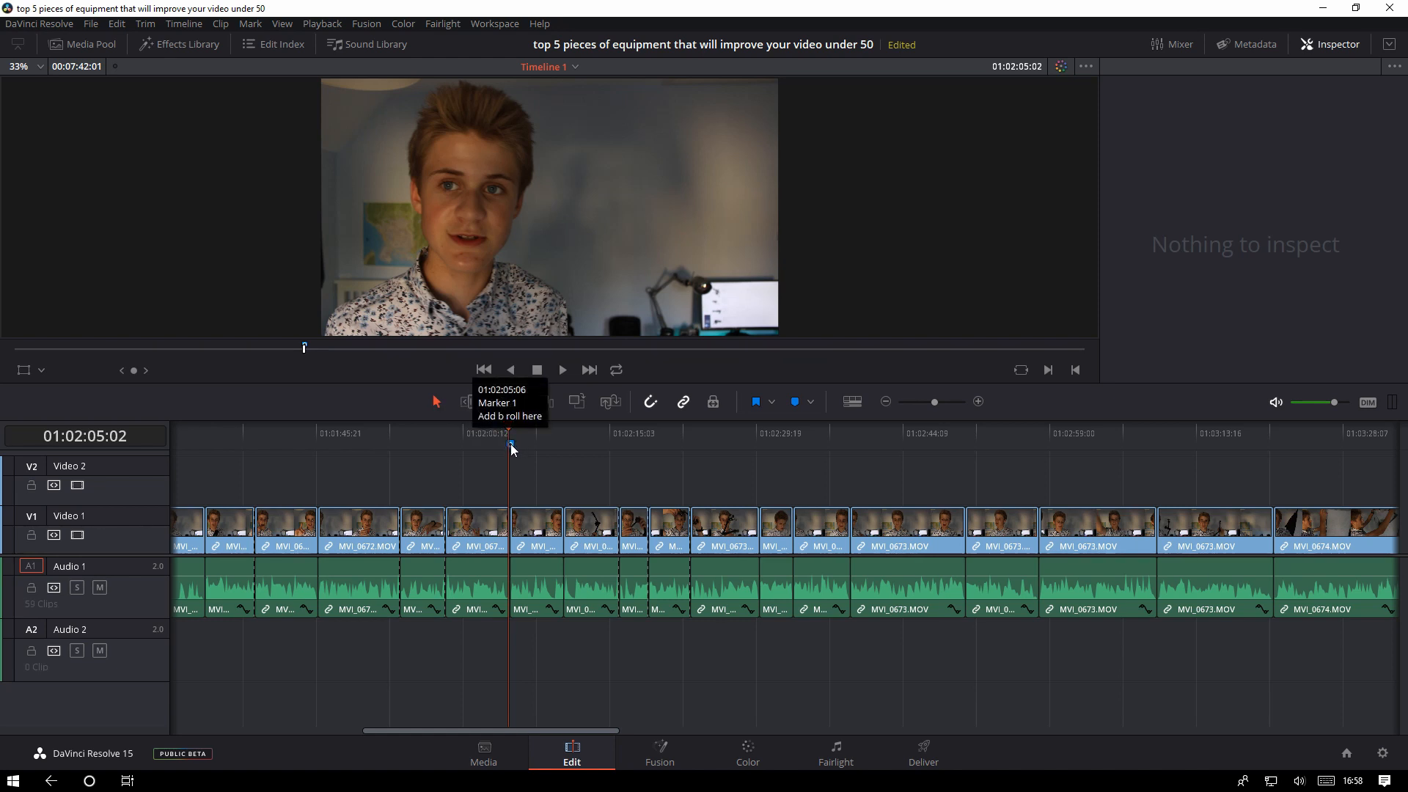
double_click(510, 443)
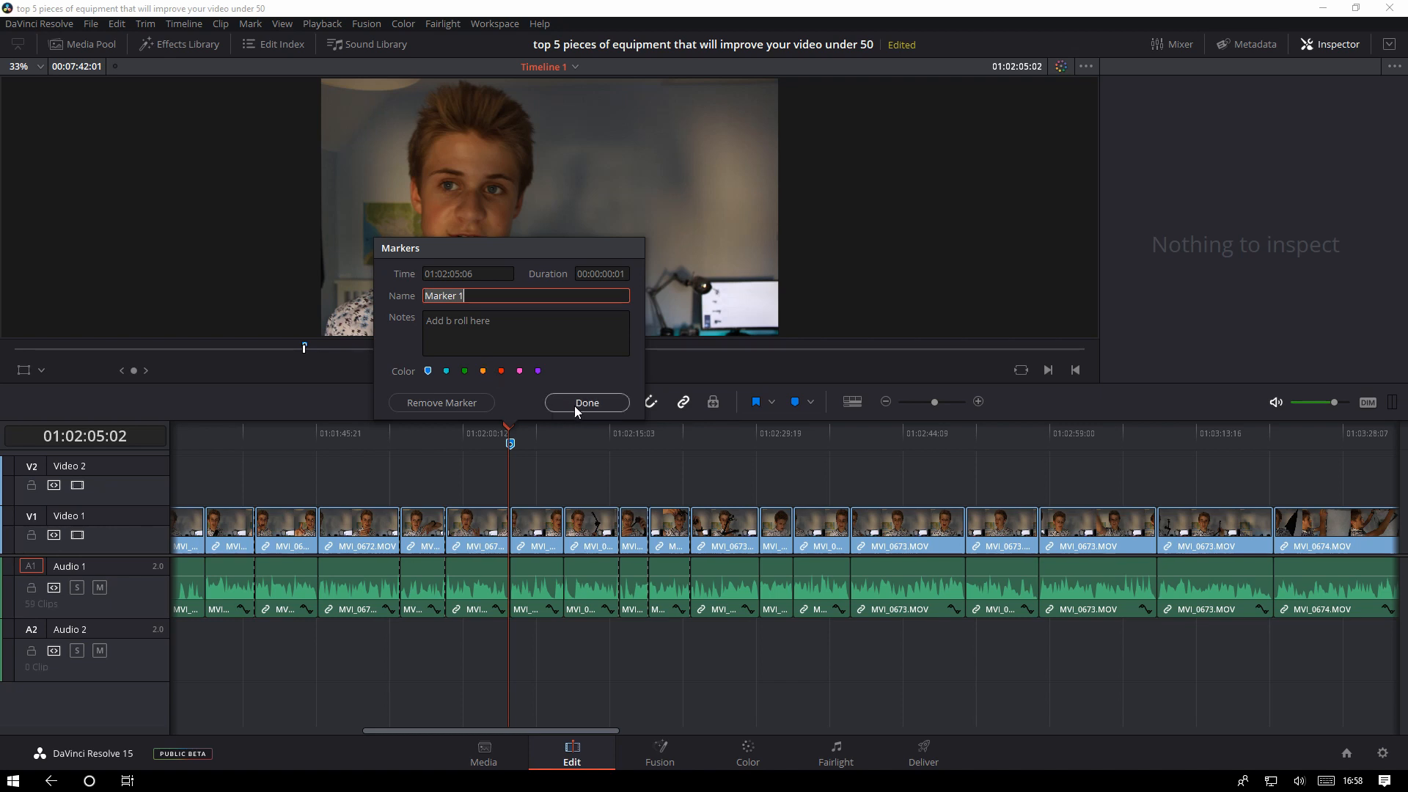
mouse_move(441, 402)
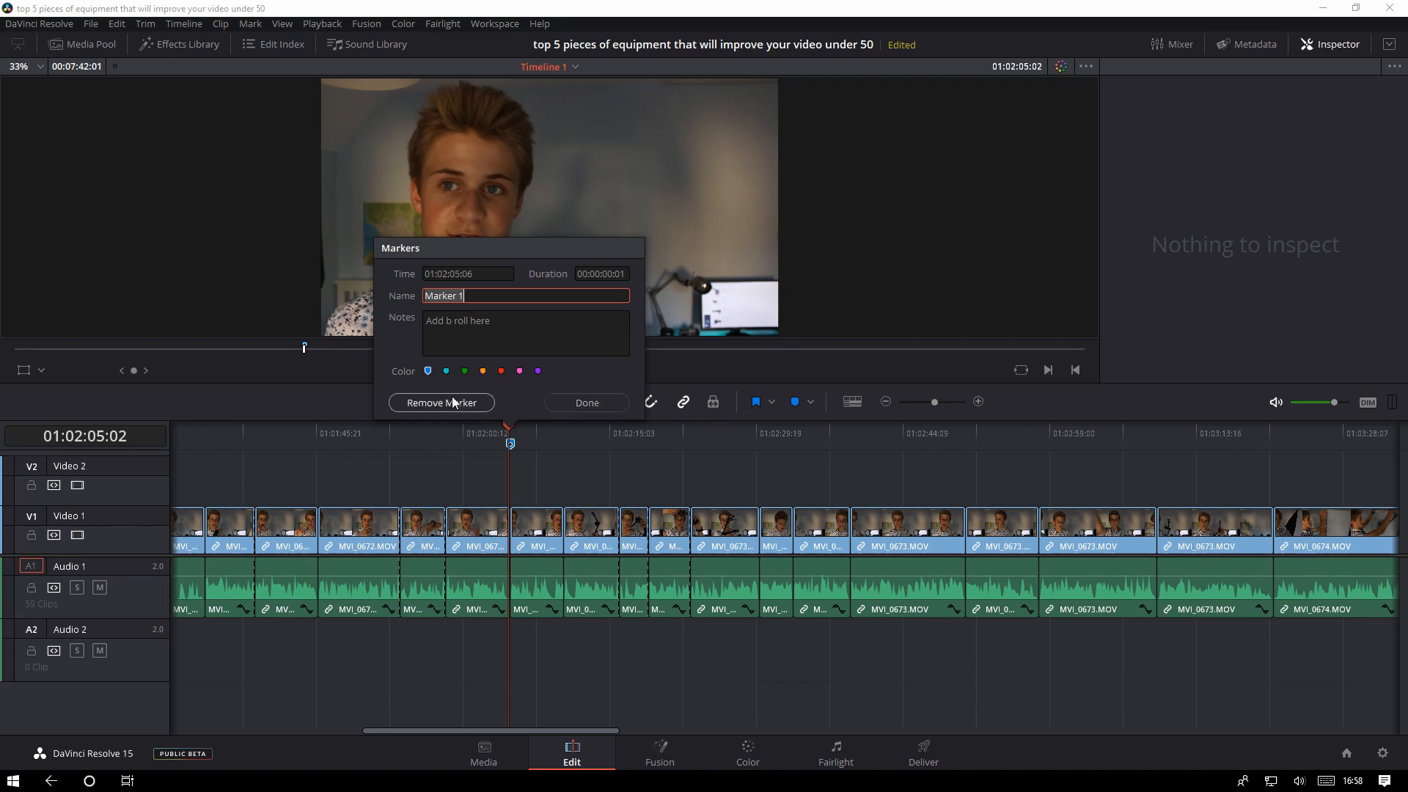
click(585, 401)
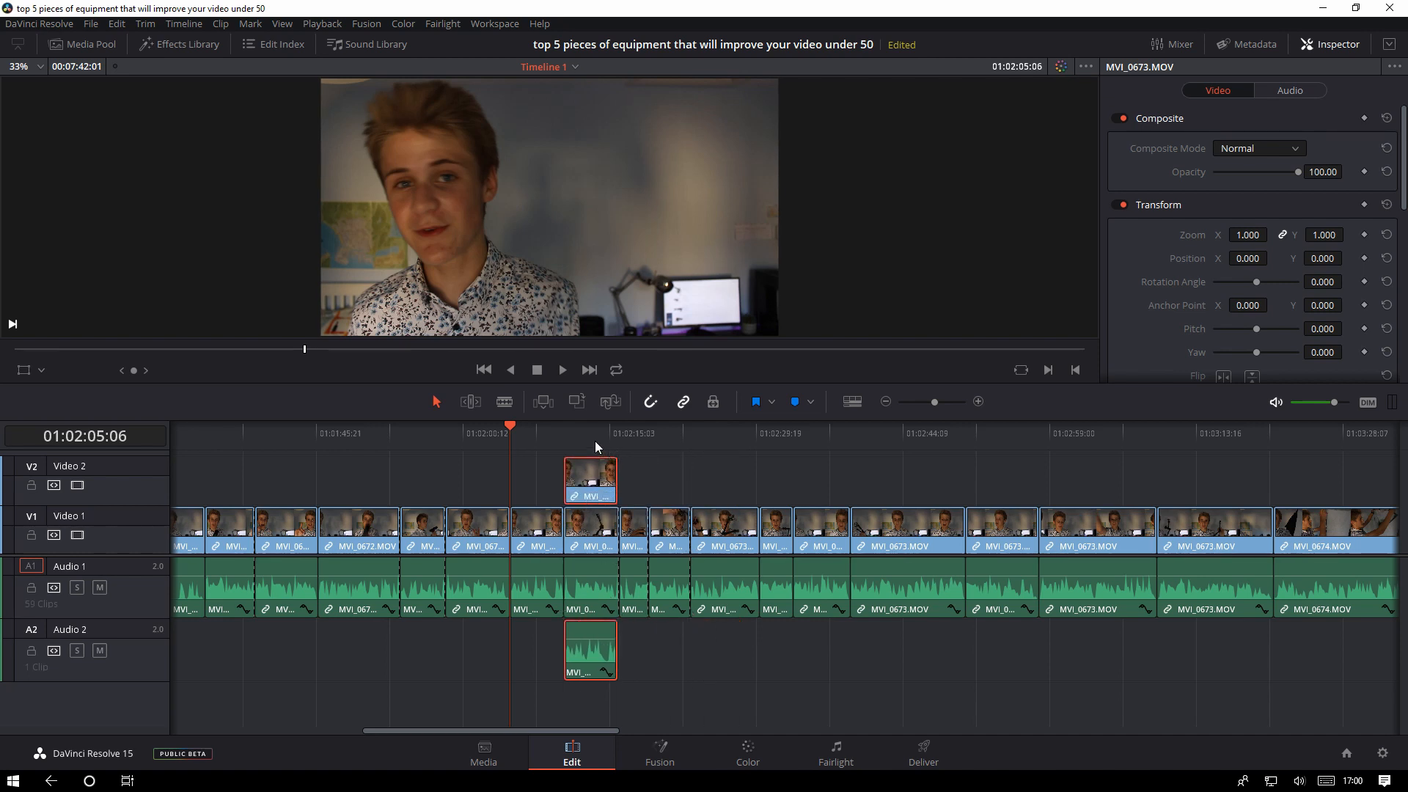
Scrub the playhead over the duplicated V2 clip to preview it, then return toward the marker.
click(562, 432)
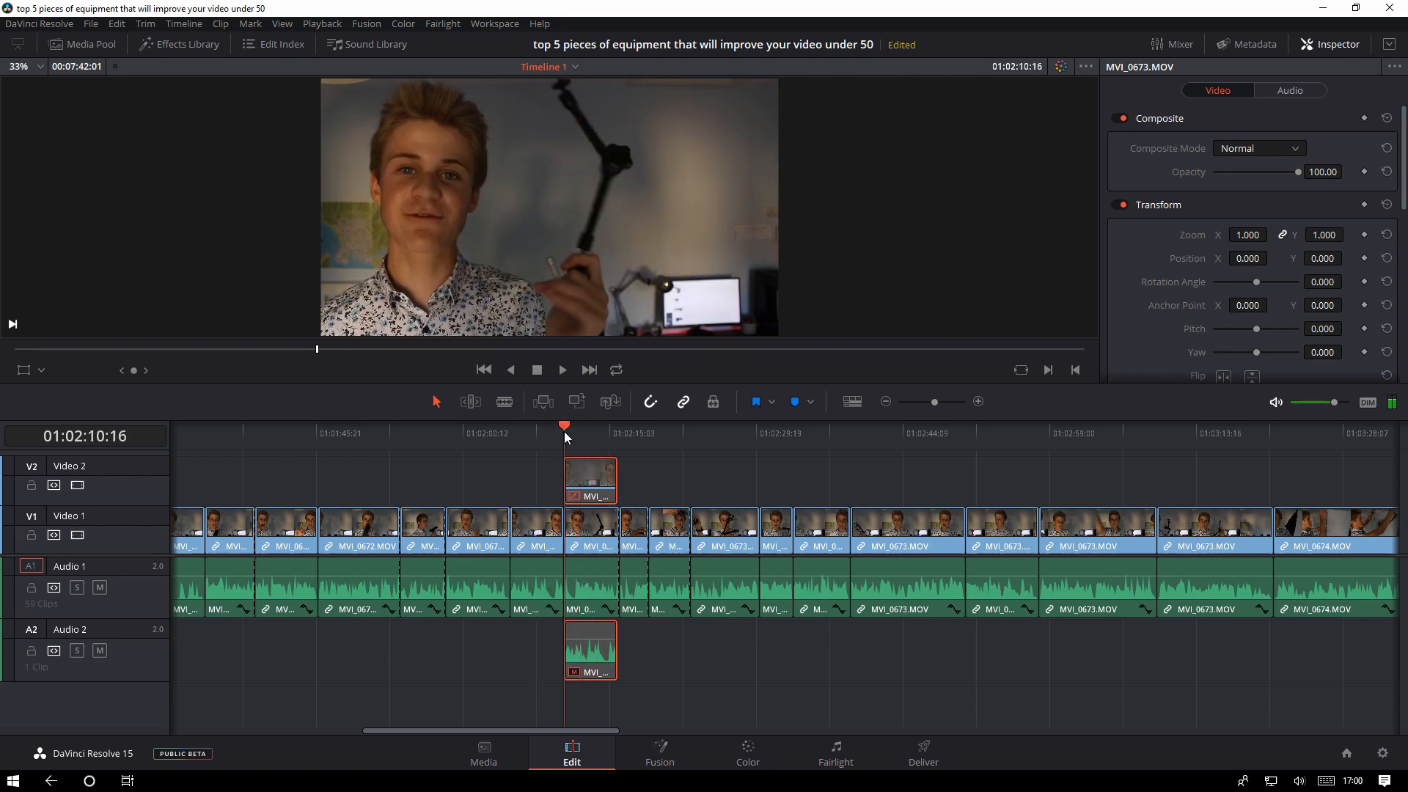
click(577, 424)
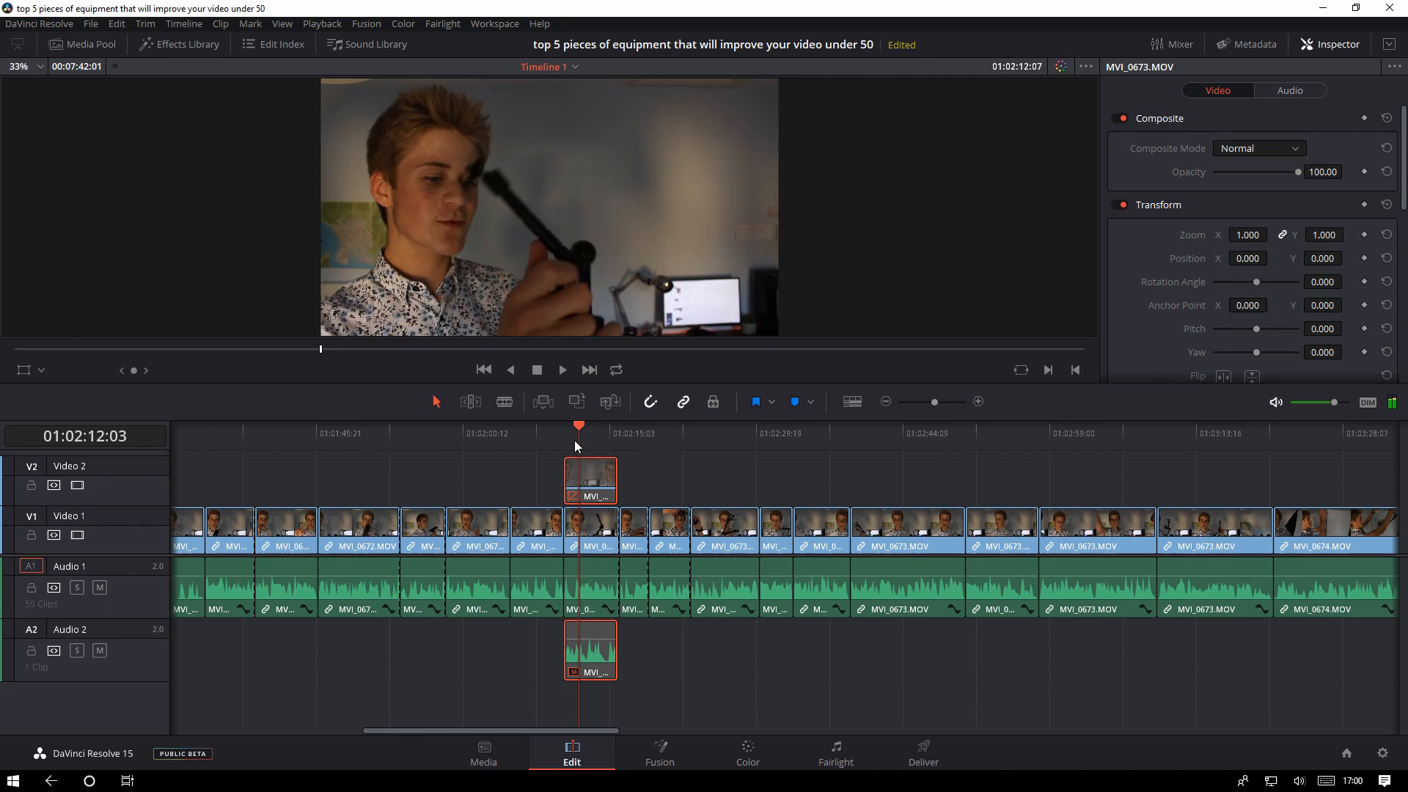
click(564, 427)
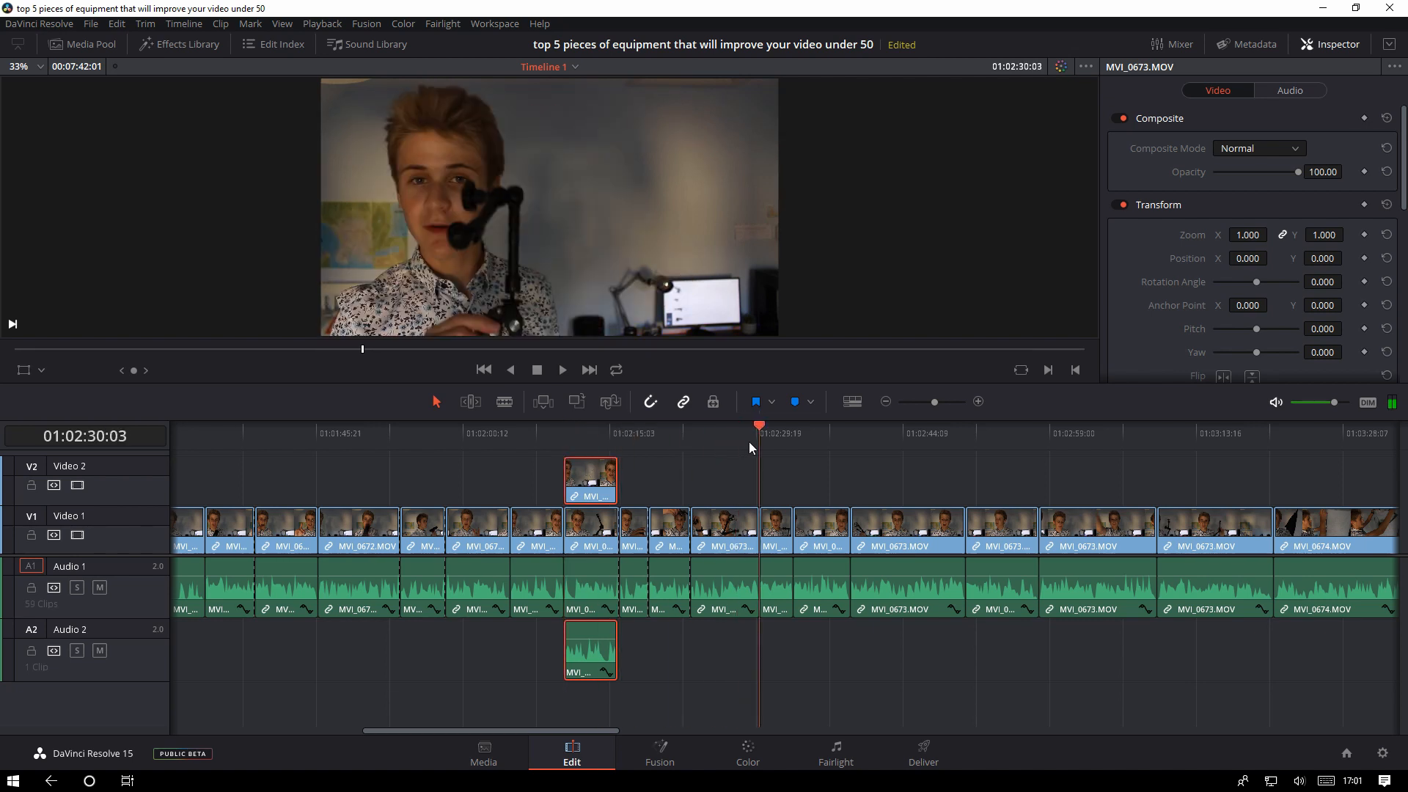
click(710, 425)
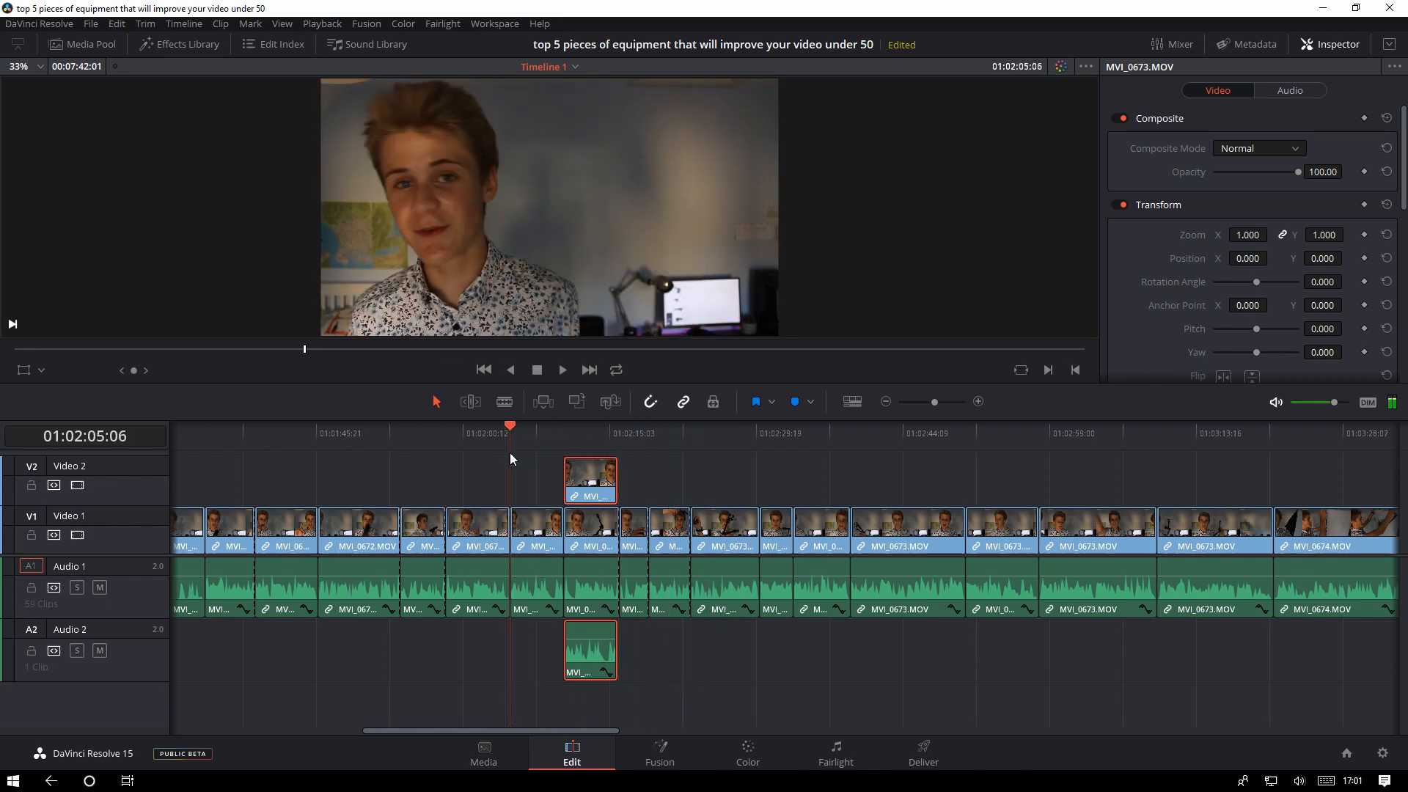
click(399, 424)
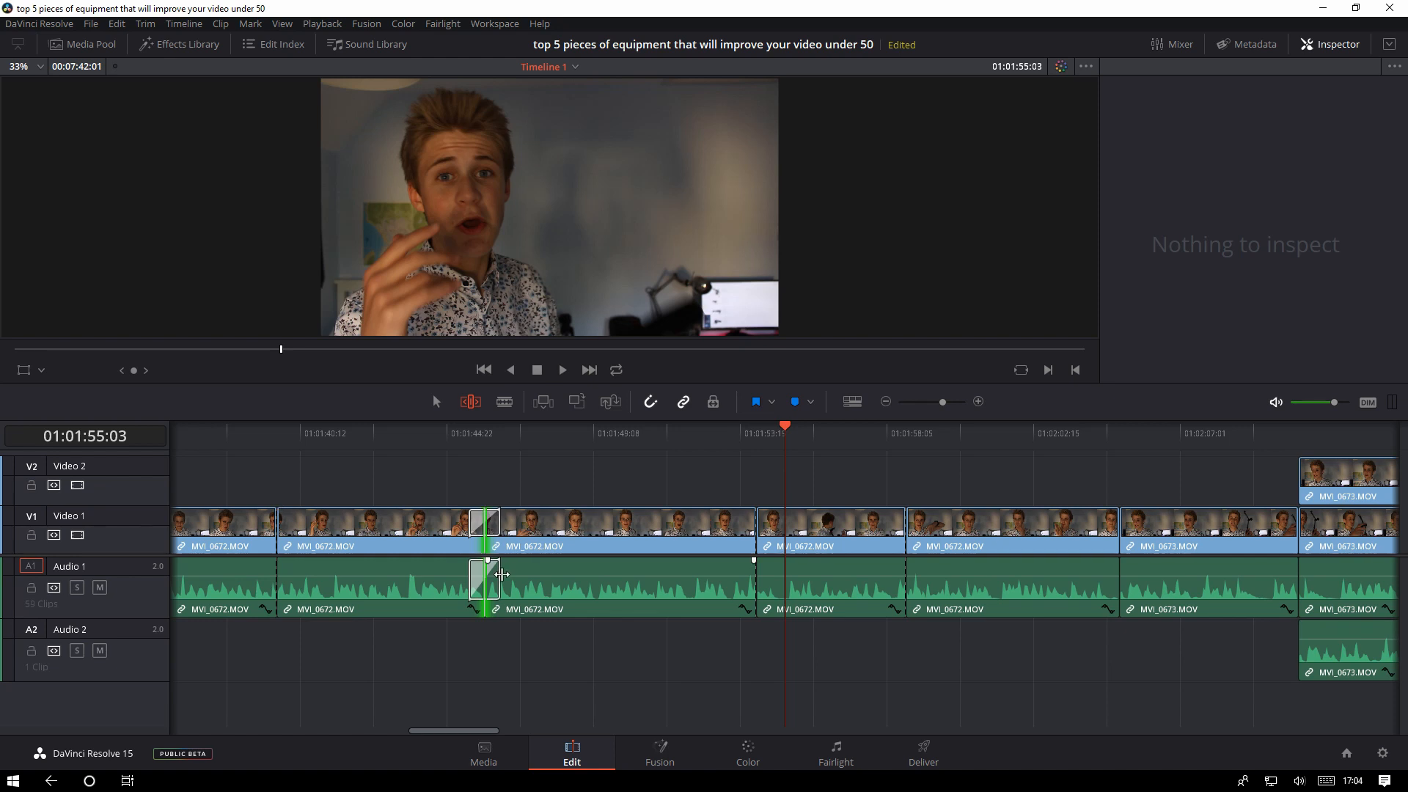
Select the new Push transition between the MVI_0672 clips to view its settings.
click(483, 523)
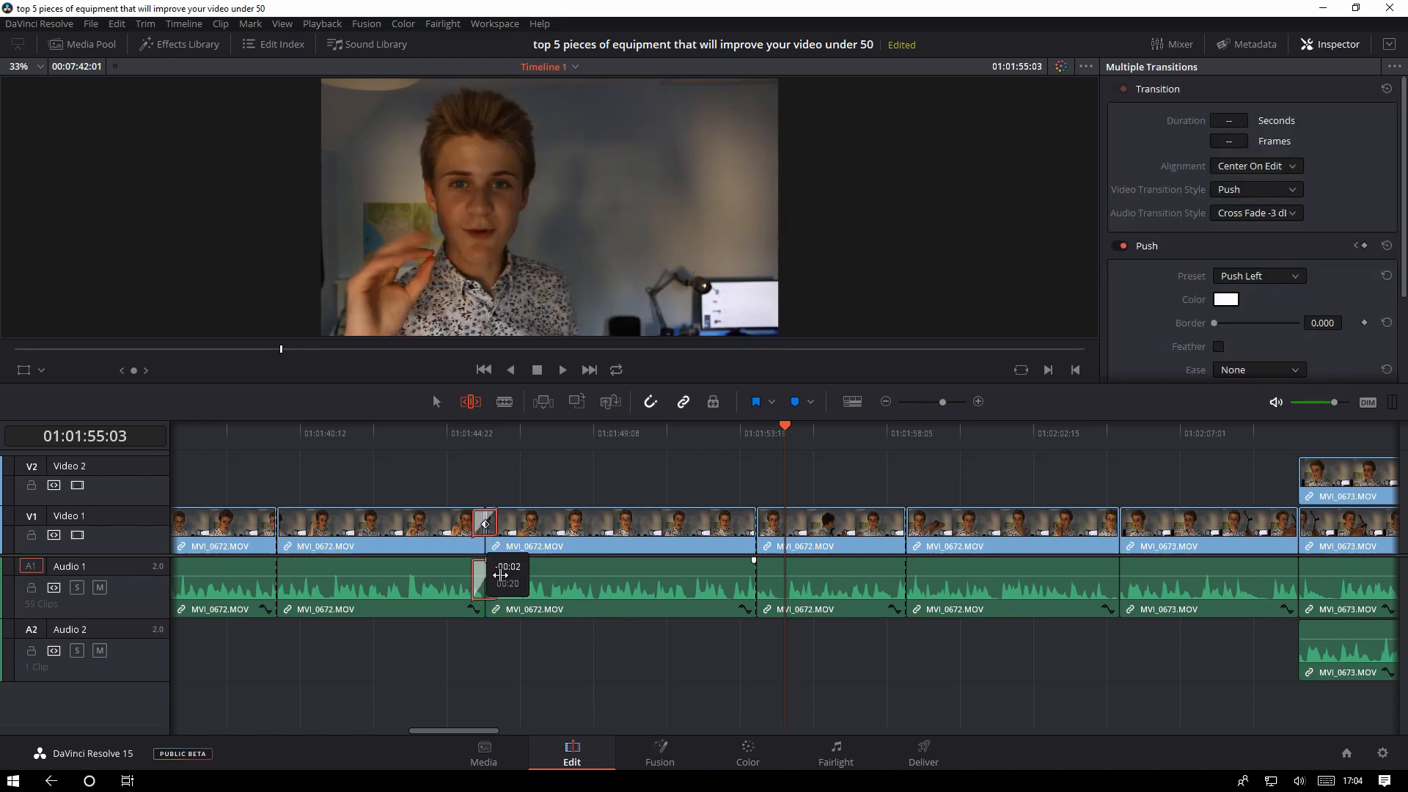